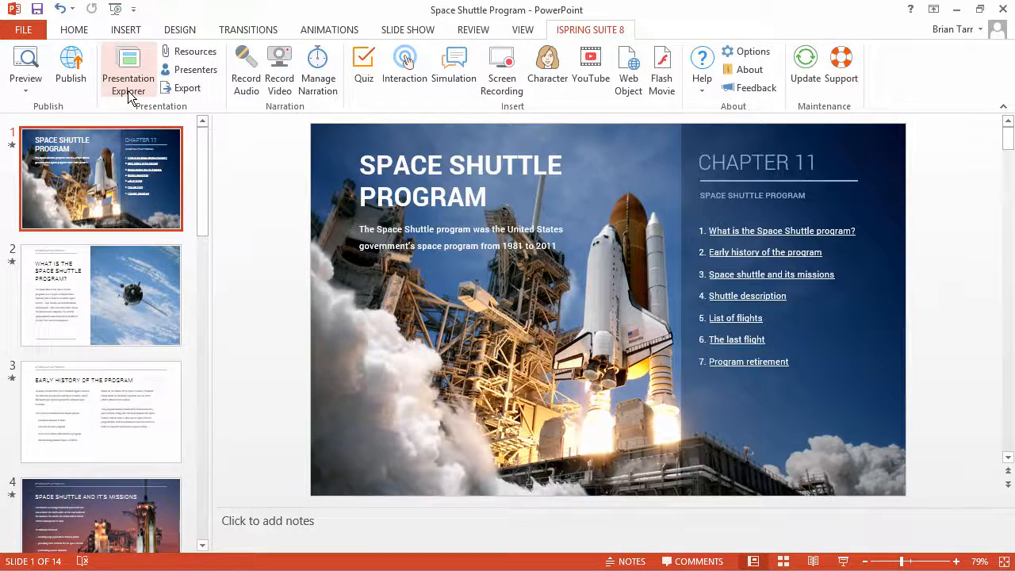
- Show the Presentation Explorer and scroll down to the later slides of the course
{"action": "left_click", "coordinate": [127, 66]}
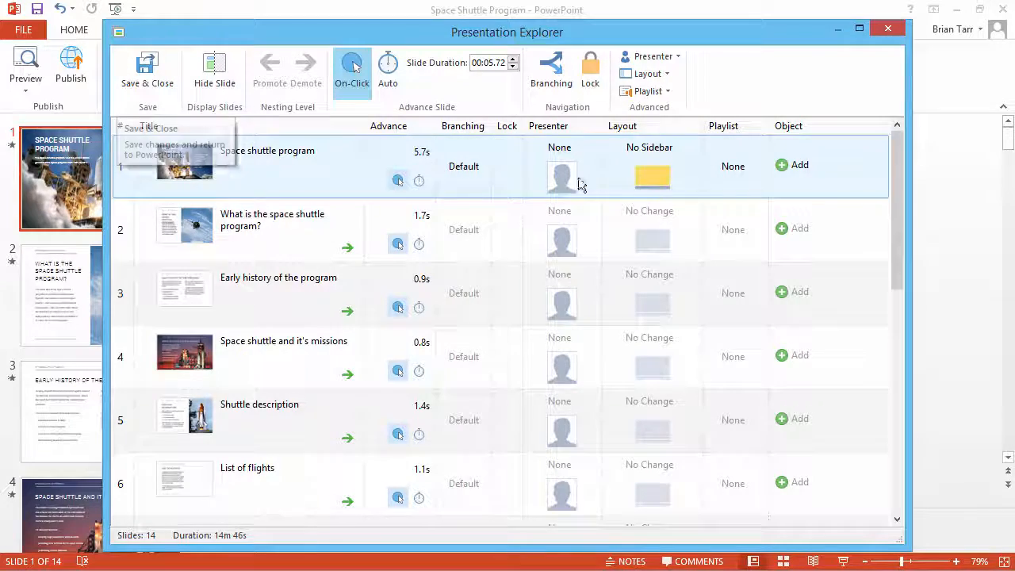
{"action": "scroll", "scroll_direction": "down", "scroll_amount": 3}
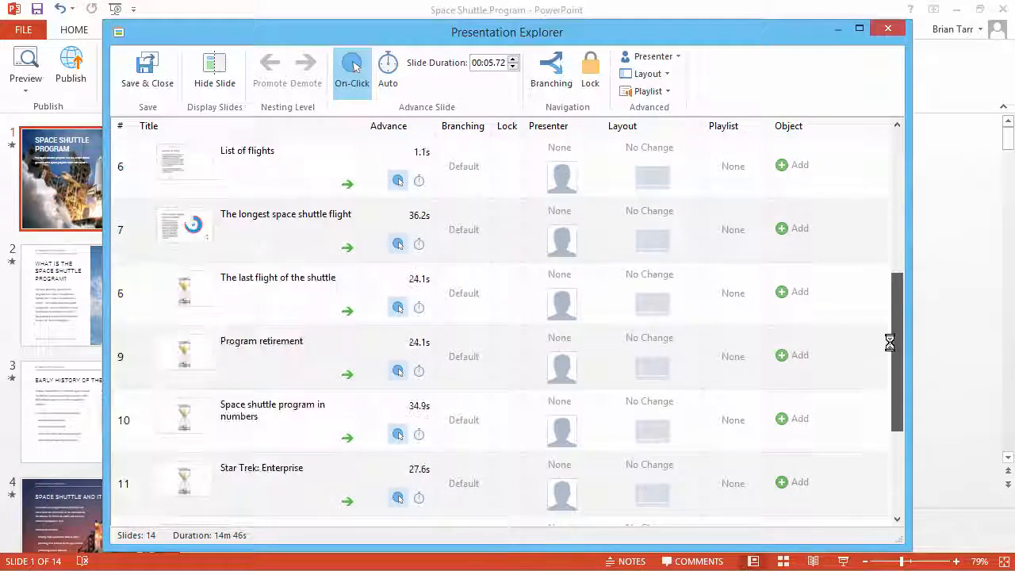
{"action": "scroll", "scroll_direction": "down", "scroll_amount": 3}
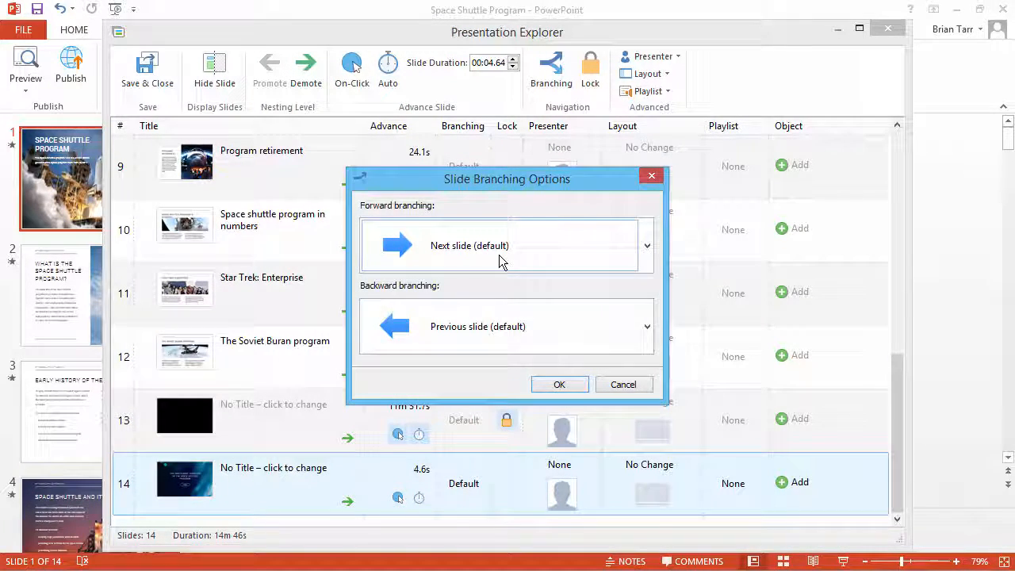
- Set slide 14's forward branching to None, confirm, then Save & Close the explorer
{"action": "left_click", "coordinate": [648, 244]}
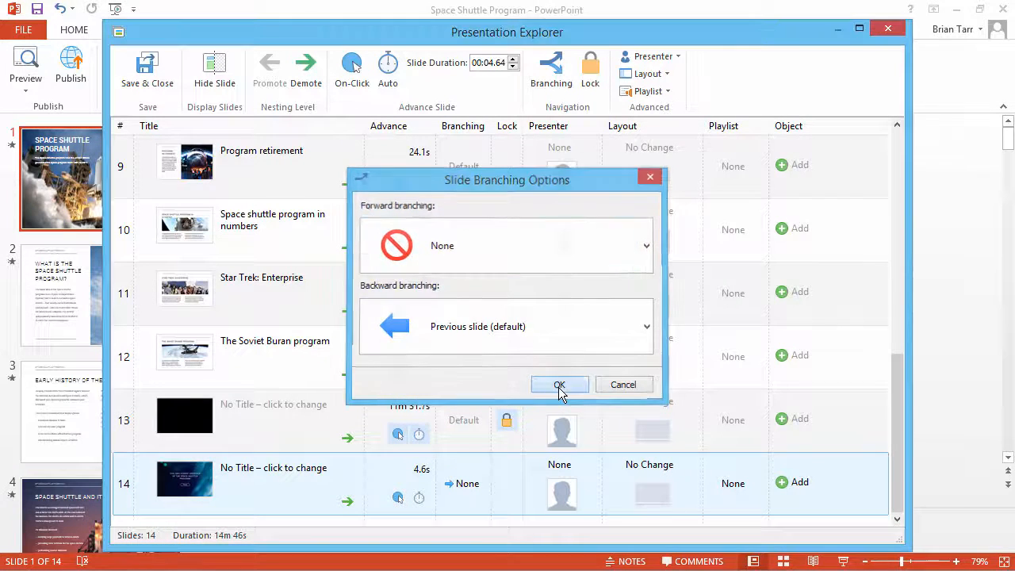
{"action": "left_click", "coordinate": [558, 385]}
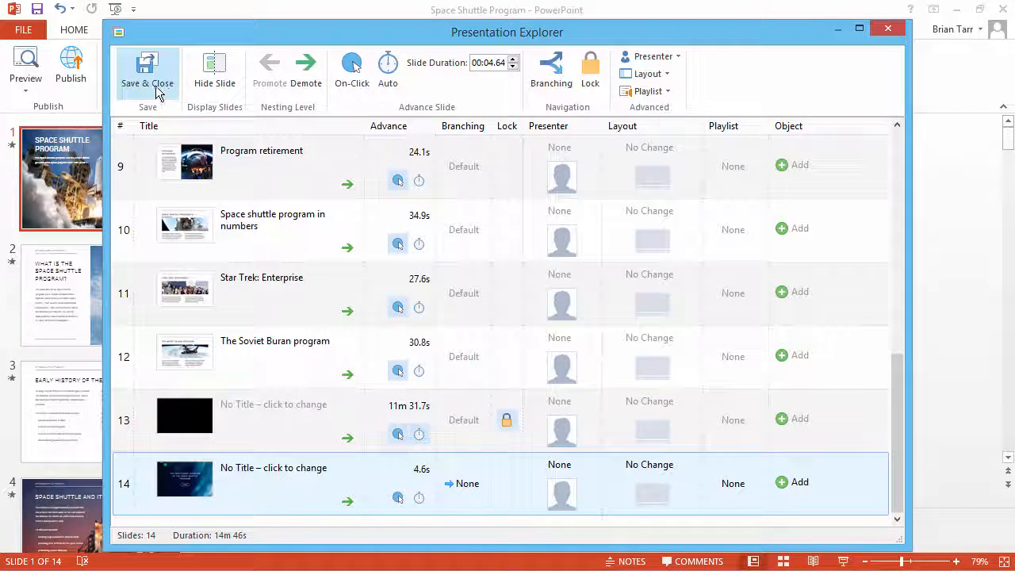
{"action": "left_click", "coordinate": [147, 71]}
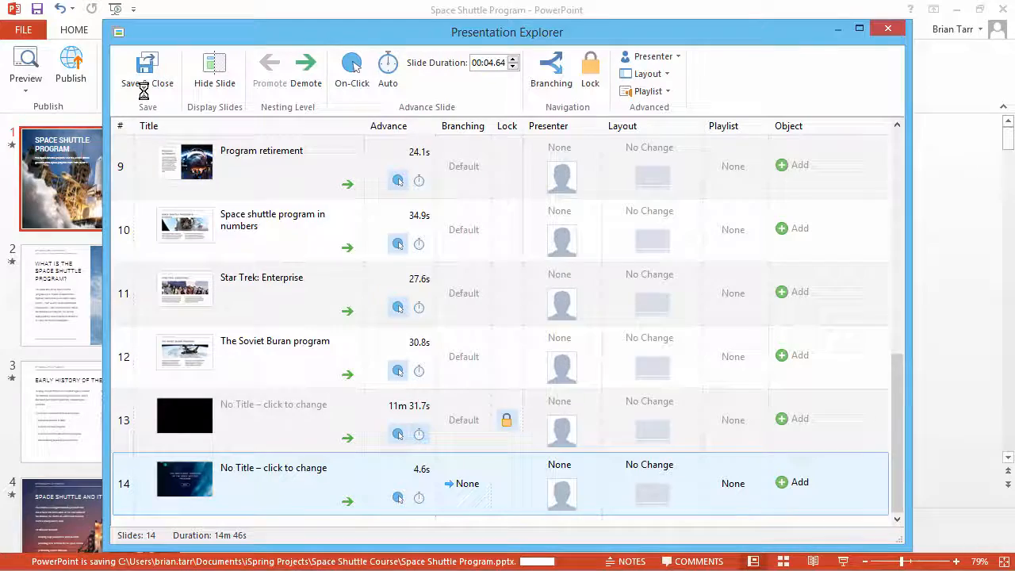
{"action": "left_click", "coordinate": [146, 72]}
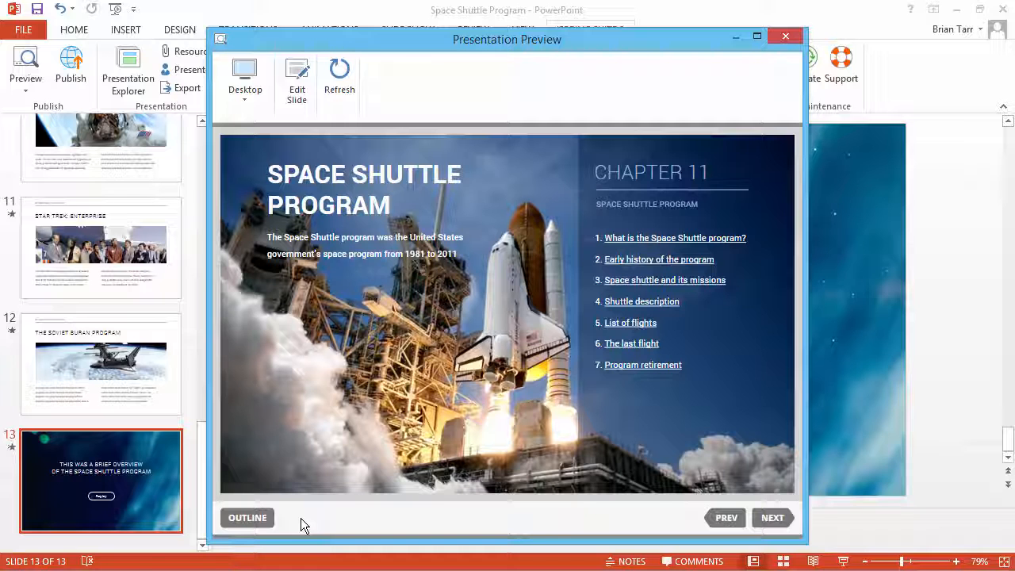
- In the preview, jump via Outline to The Soviet Buran program slide and advance to the Replay screen
{"action": "left_click", "coordinate": [248, 517]}
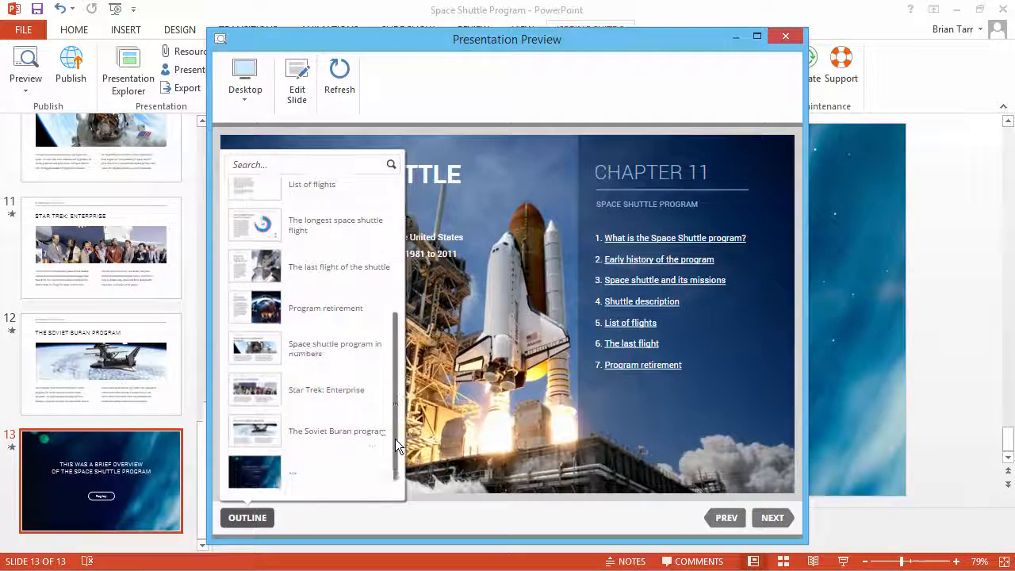
{"action": "left_click", "coordinate": [337, 432]}
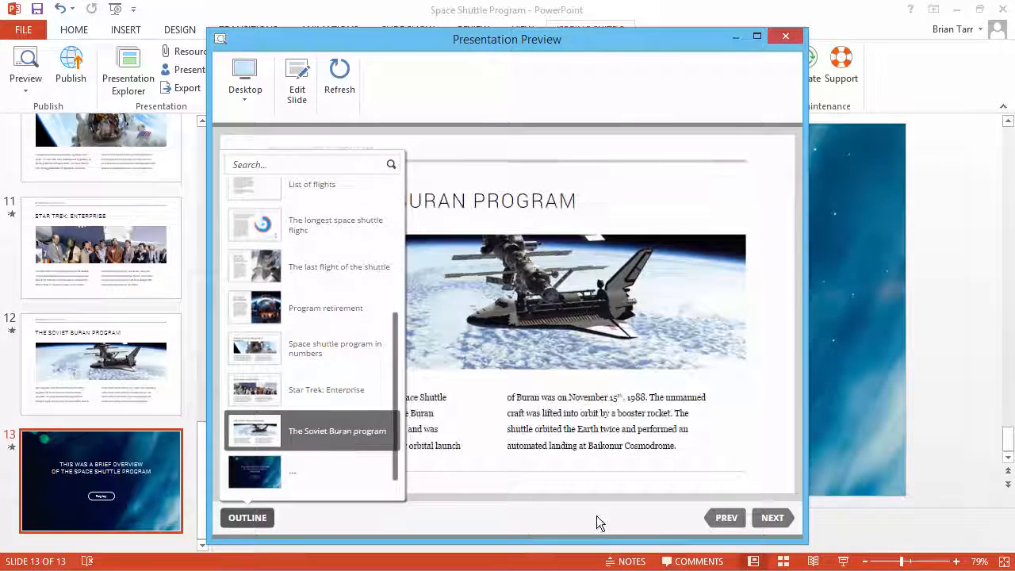
{"action": "left_click", "coordinate": [771, 517]}
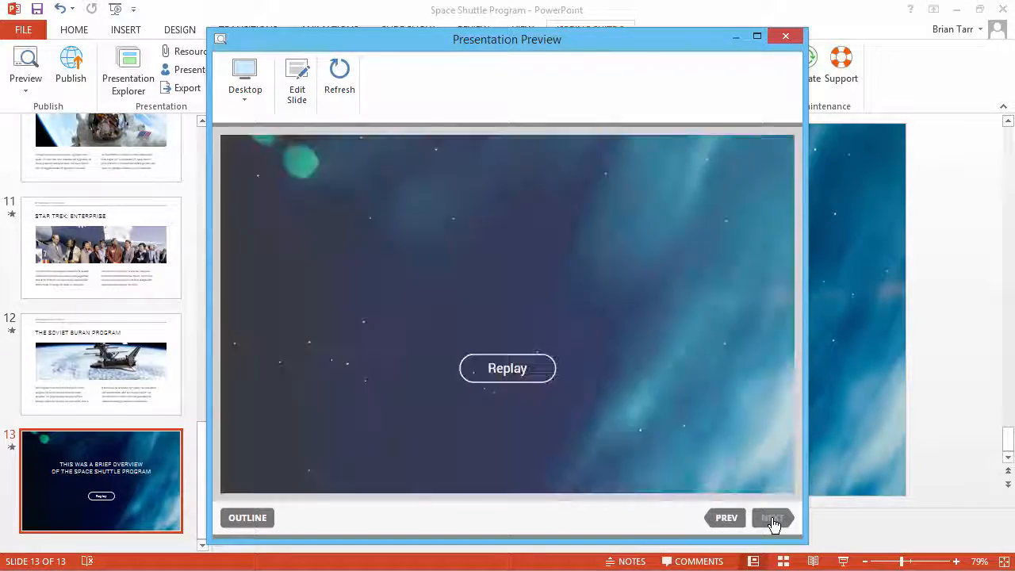